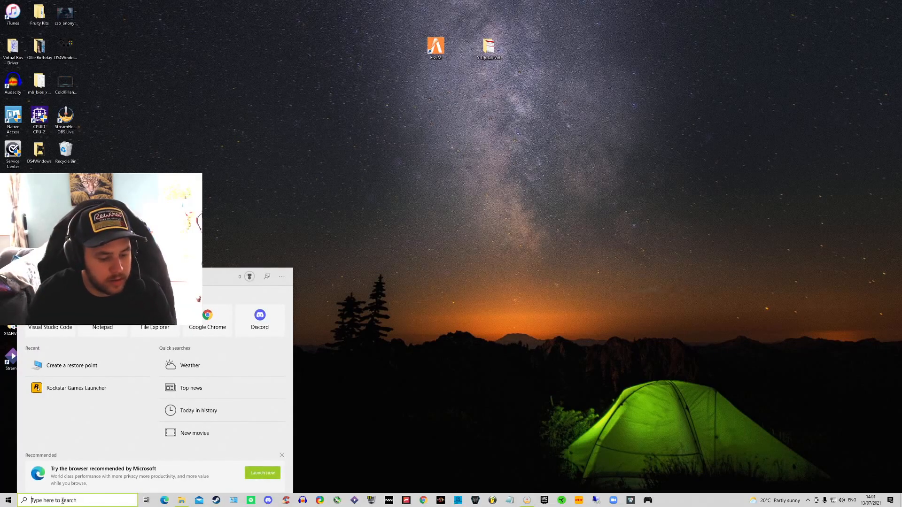
Search %appdata% from the taskbar to reach the AppData location
type("%a")
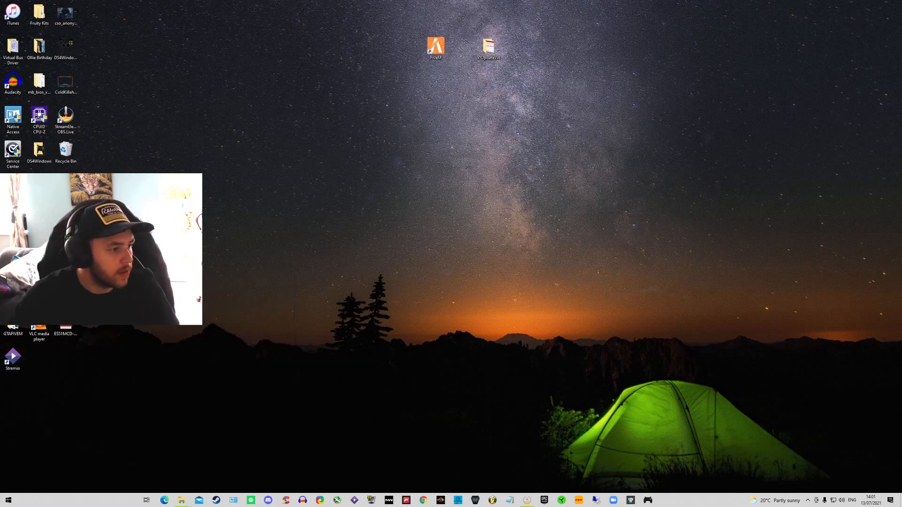
Navigate from Roaming up to AppData, then into Local and the FiveM folder
left_click(181, 500)
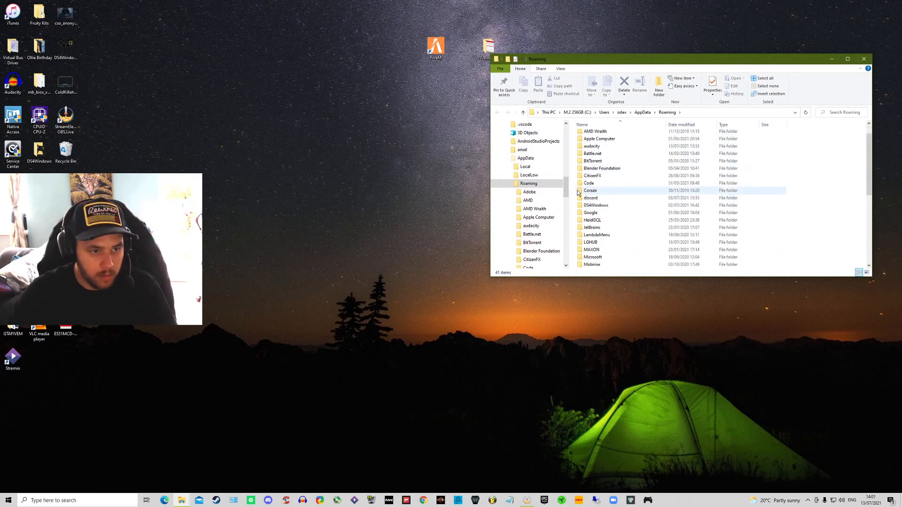
scroll("down", 3)
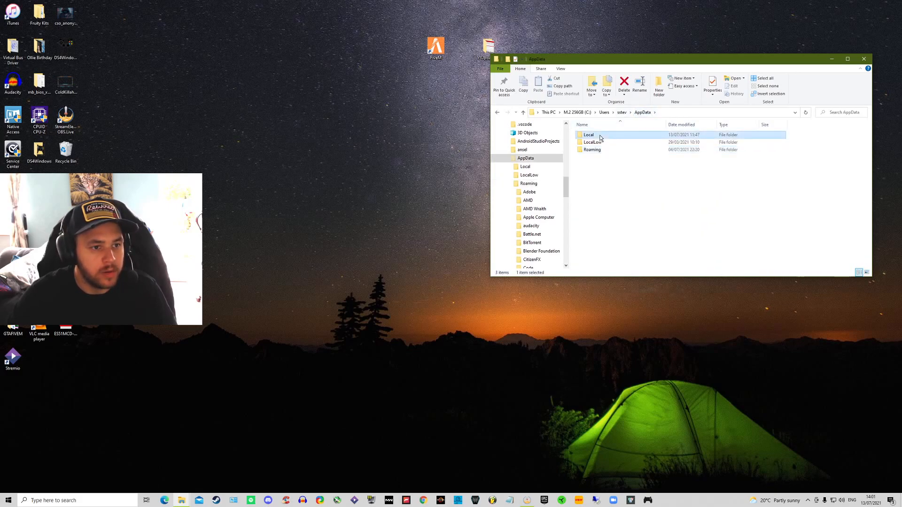
double_click(588, 134)
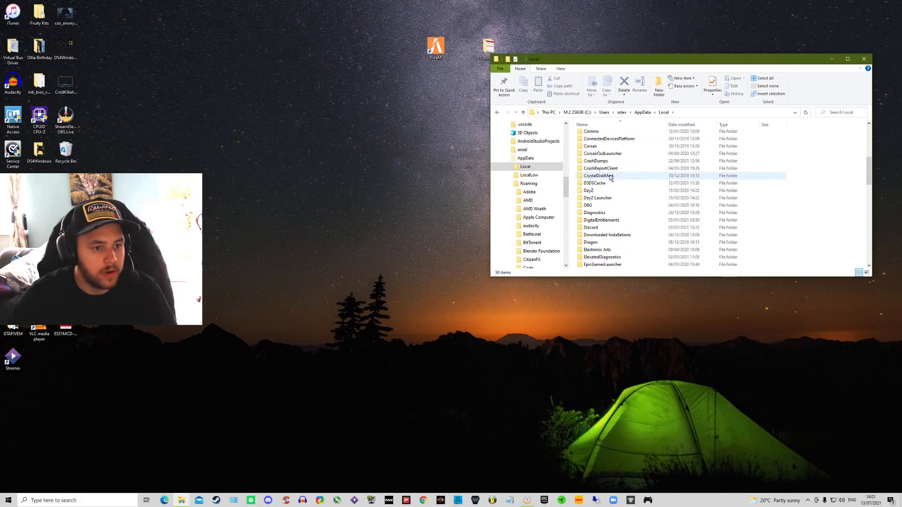
scroll("down", 3)
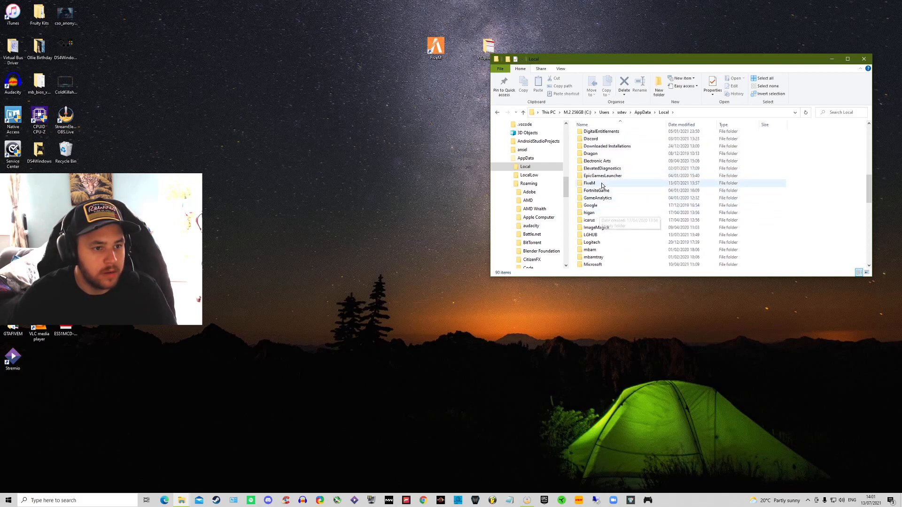
double_click(588, 184)
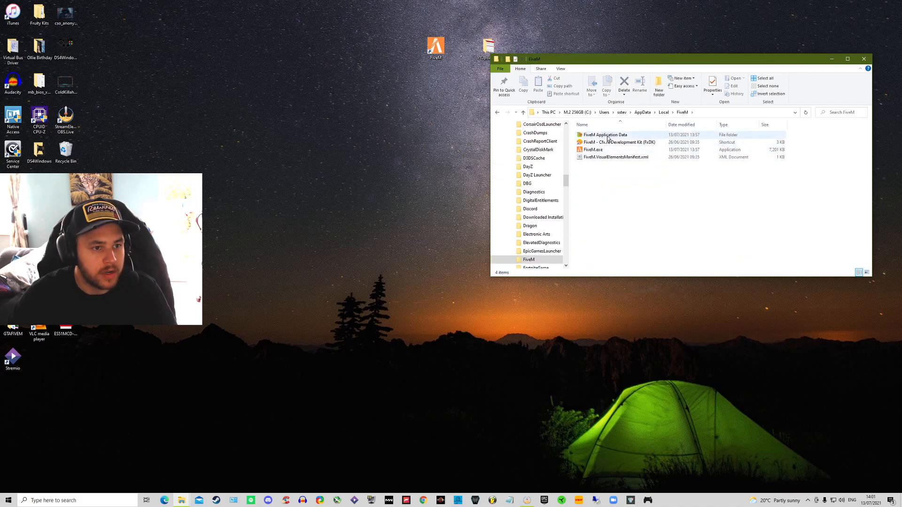
Enter FiveM Application Data\data and select the nui-storage folder
double_click(604, 135)
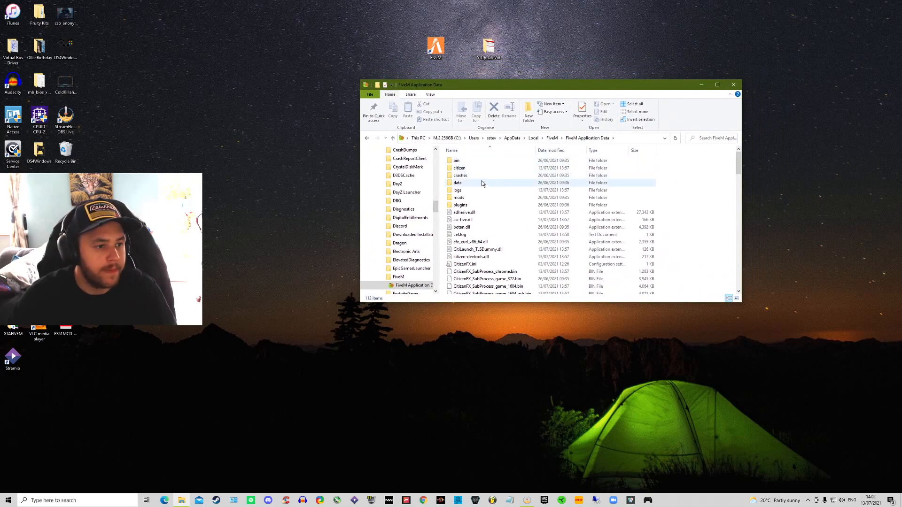
double_click(457, 182)
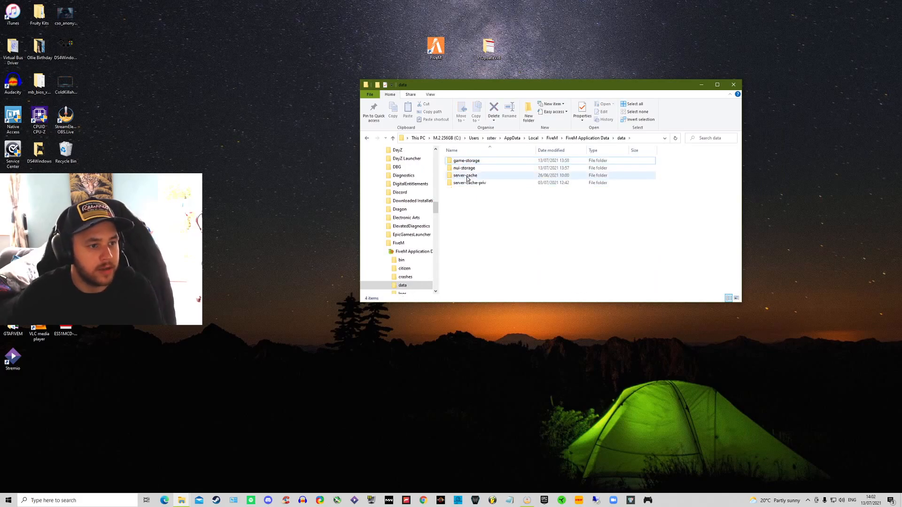
left_click(465, 167)
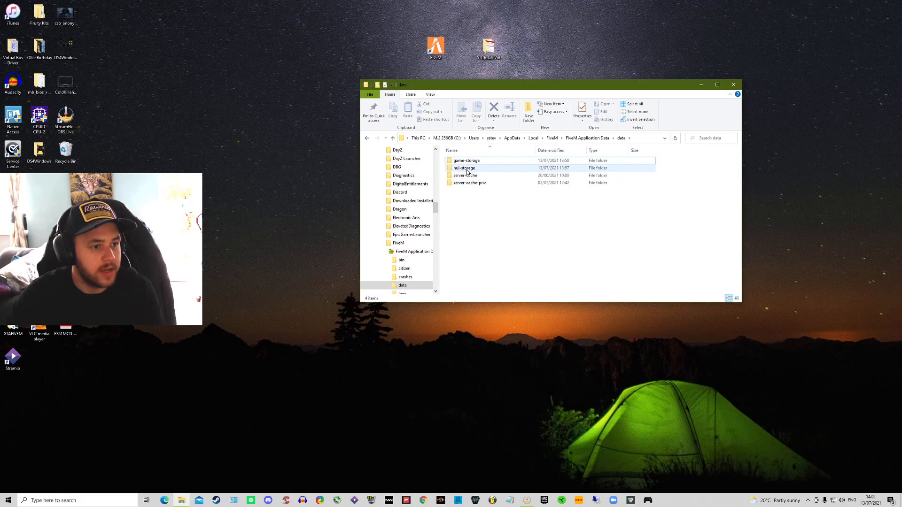
Inside nui-storage, select the GPUCache folder and delete it
double_click(463, 167)
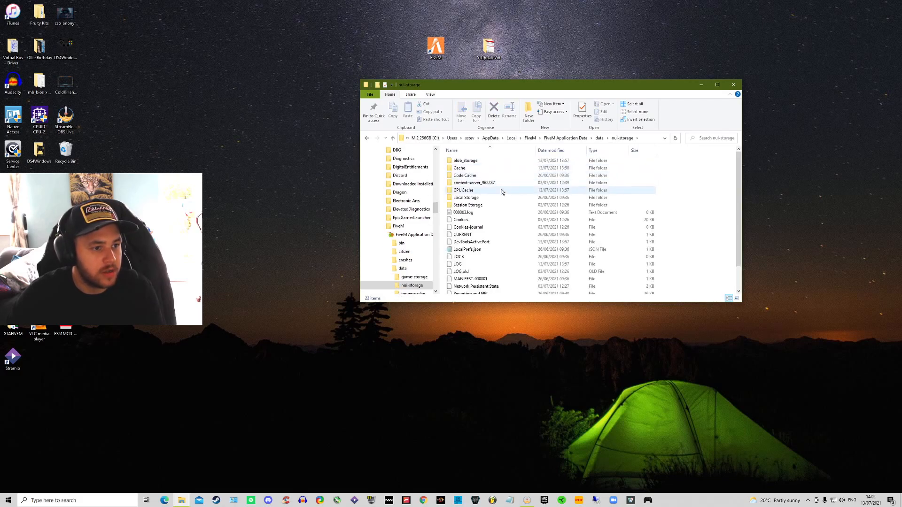
left_click(463, 189)
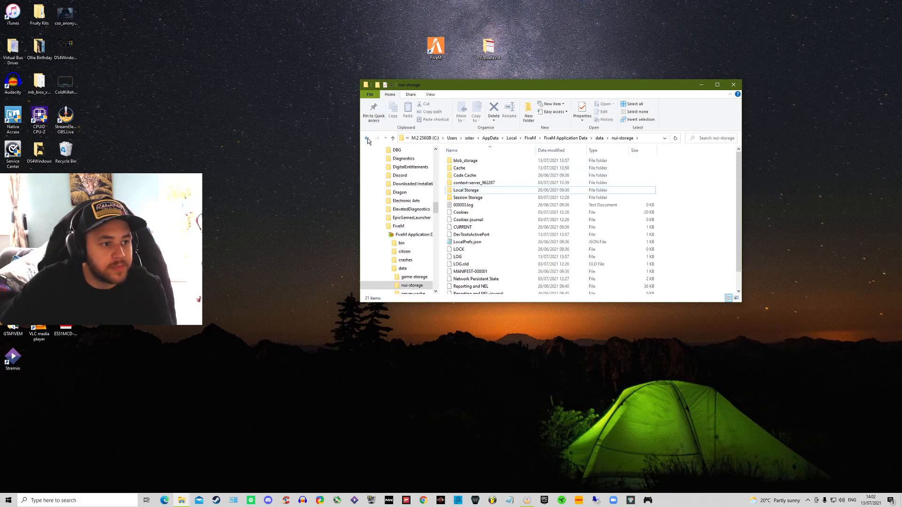
mouse_move(367, 138)
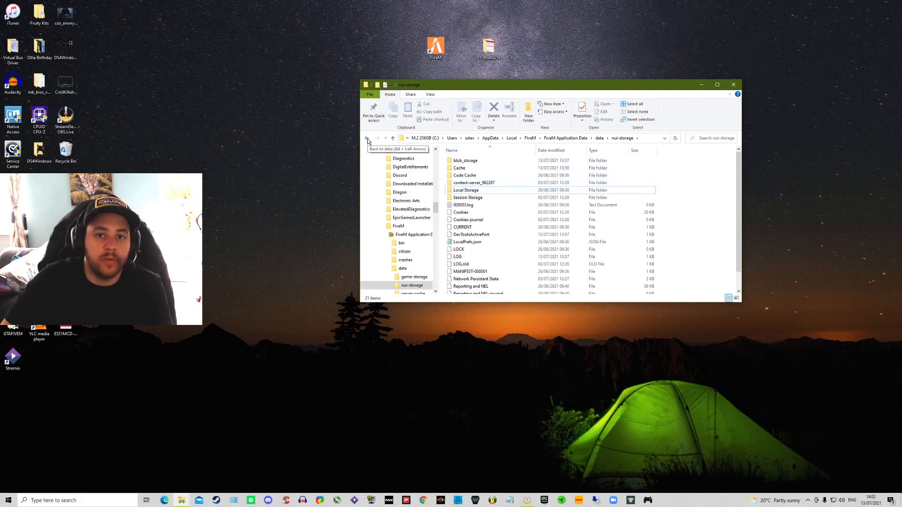